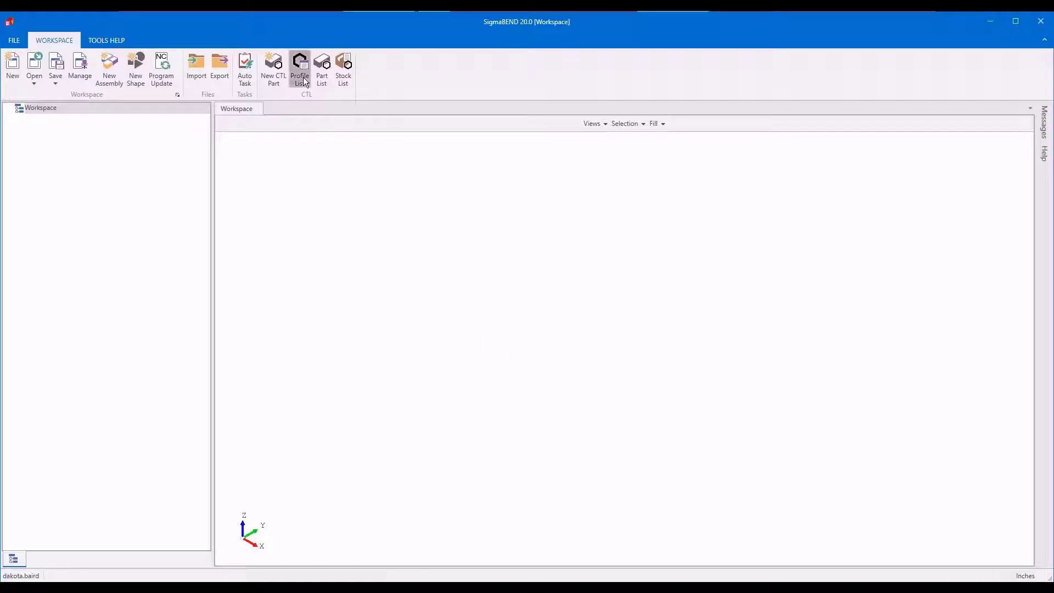
Step: Browse the profile library of available tube profiles, then close it
click(300, 73)
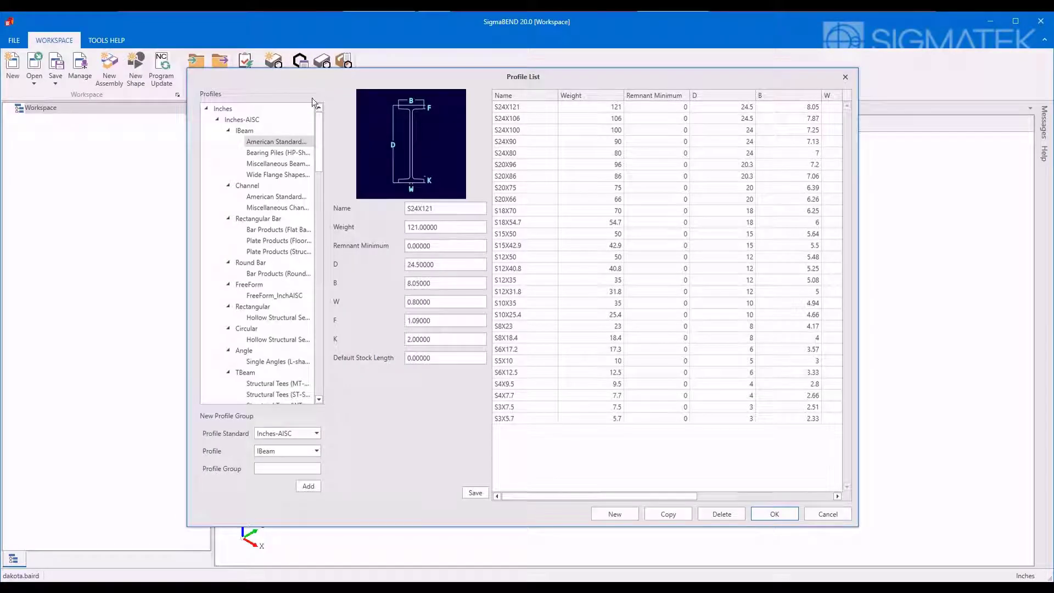
scroll(down, 3)
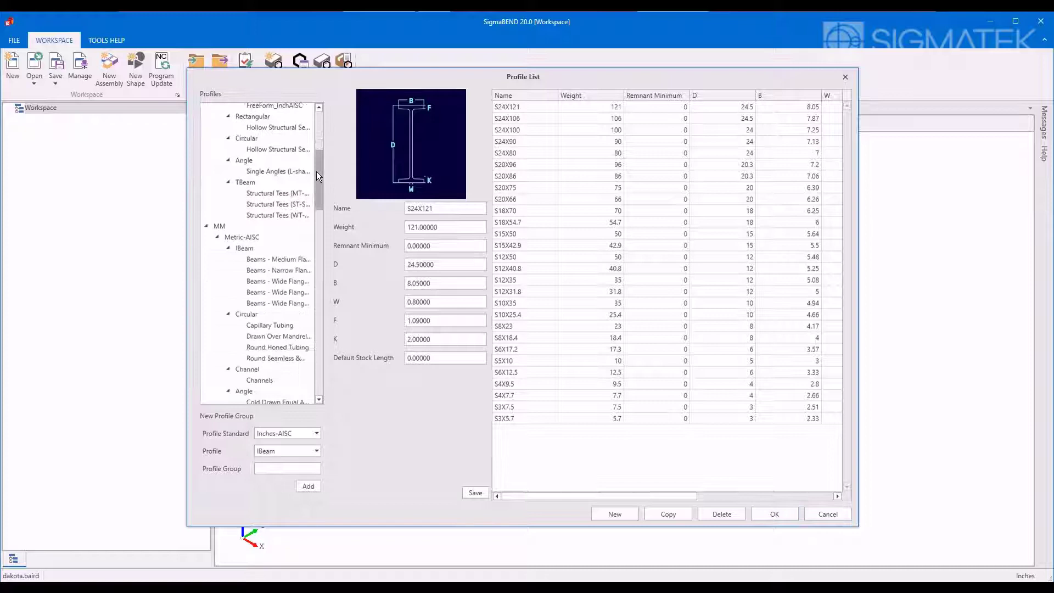
scroll(down, 3)
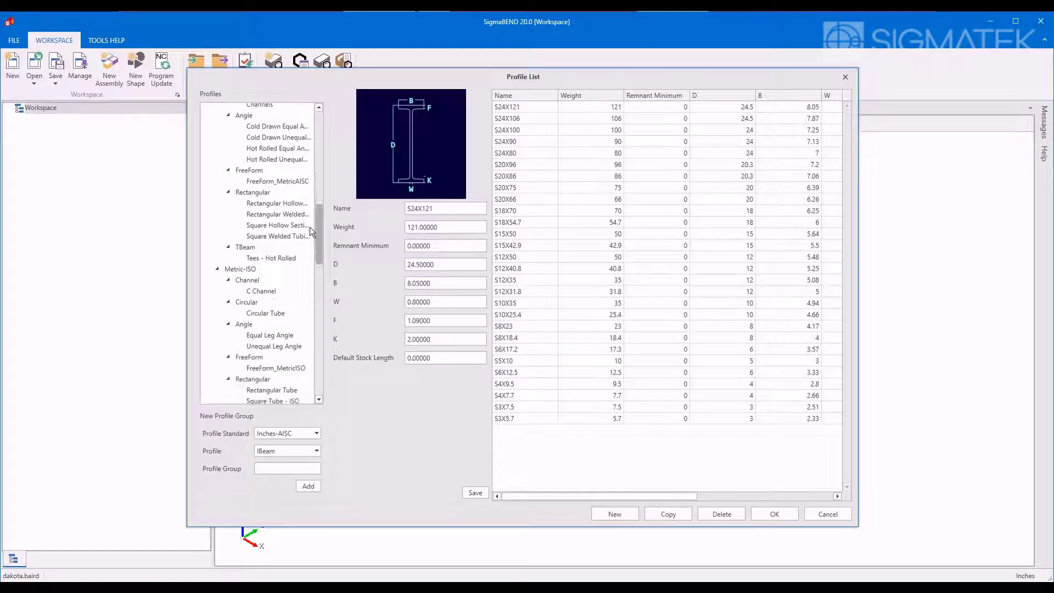
scroll(down, 3)
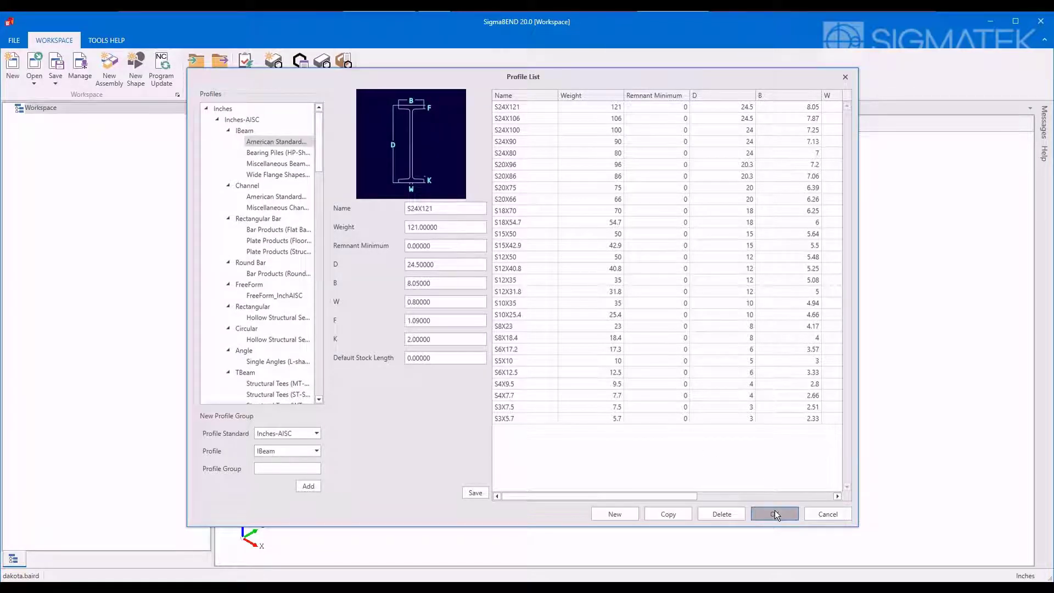
click(773, 514)
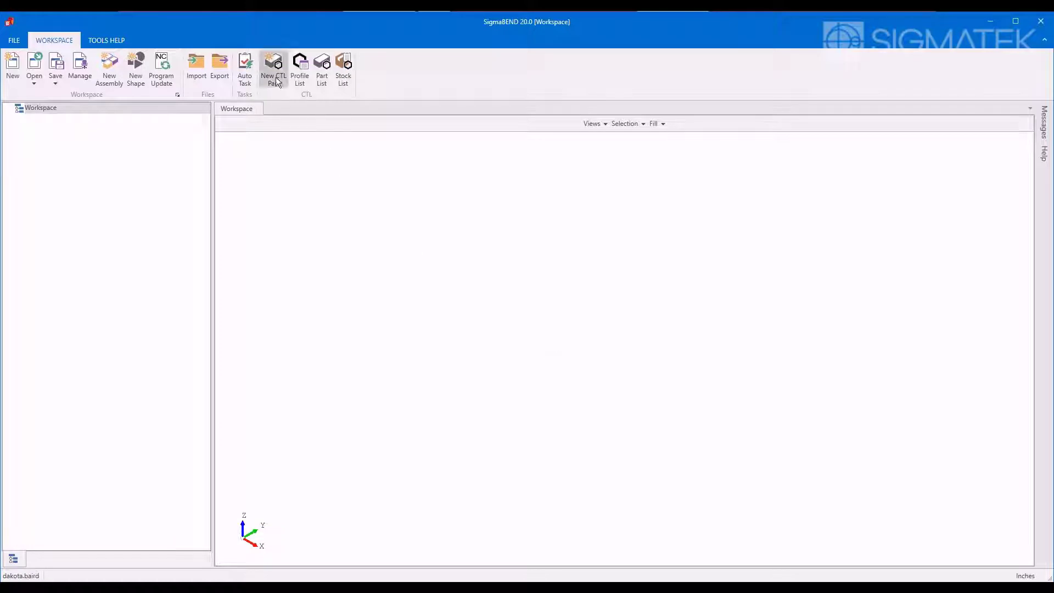
Step: Define Parts 44–47 as Circular HSS2.375X0.188 tubes and create them in the workspace
click(273, 69)
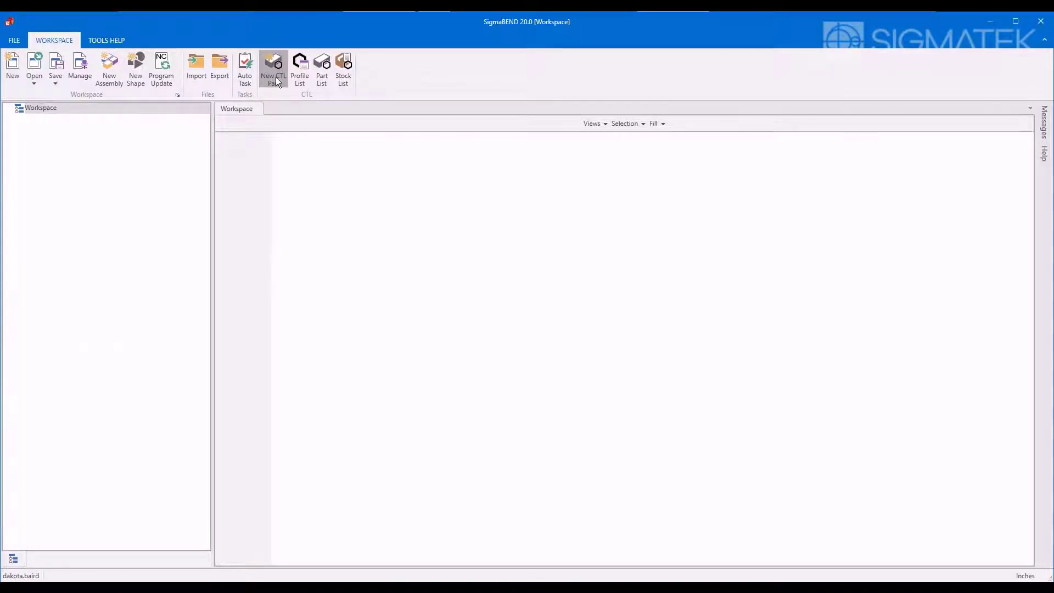
click(273, 67)
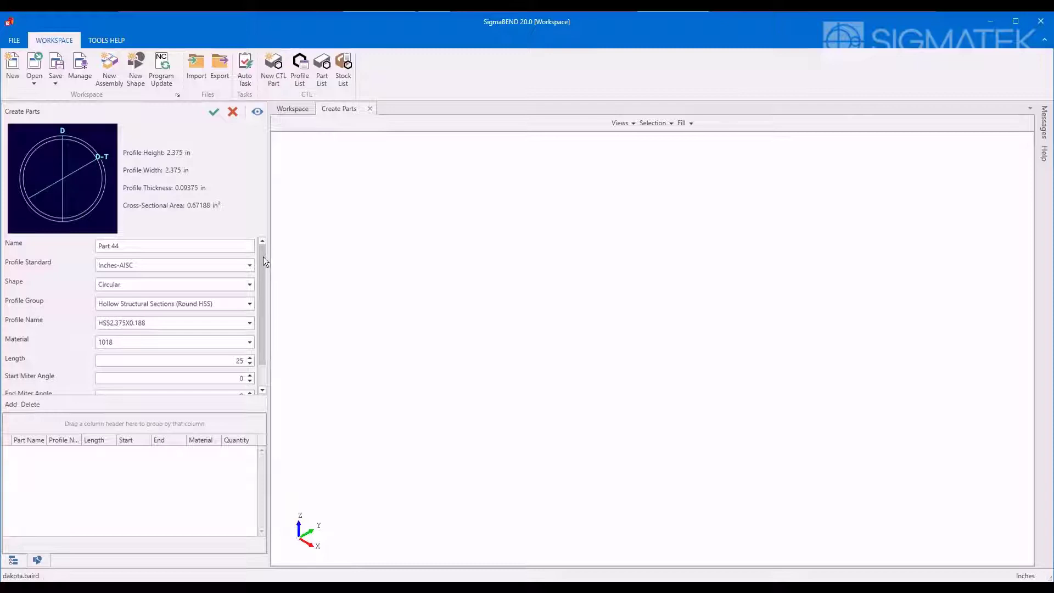
scroll(down, 3)
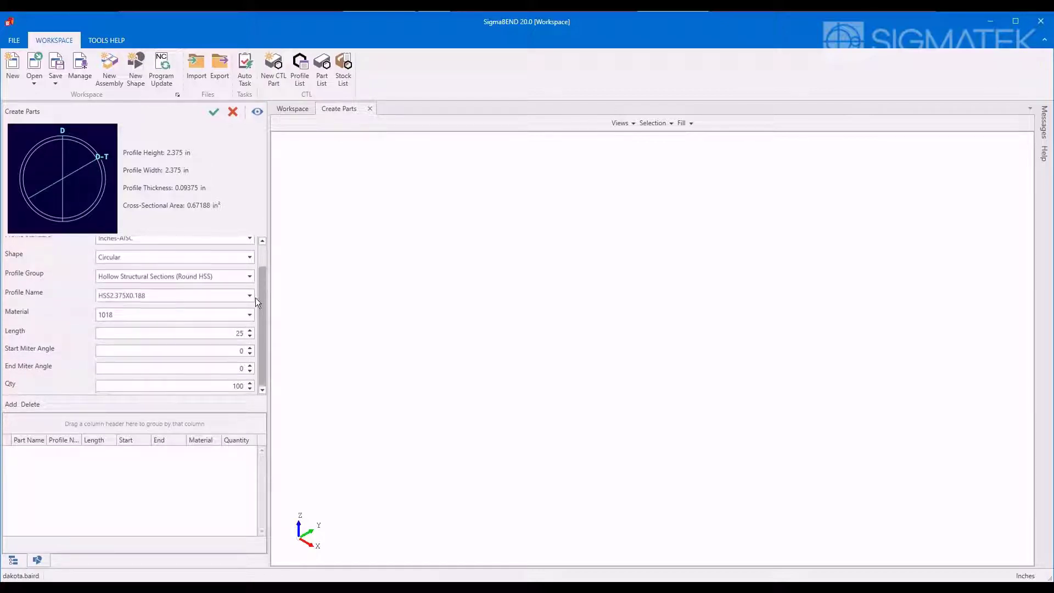
click(249, 264)
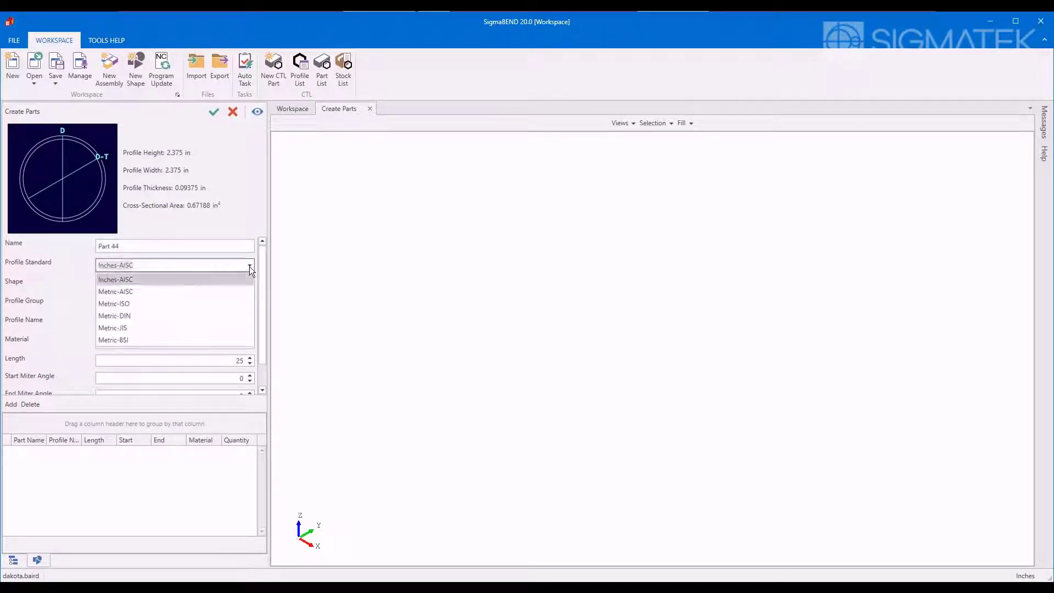
click(249, 286)
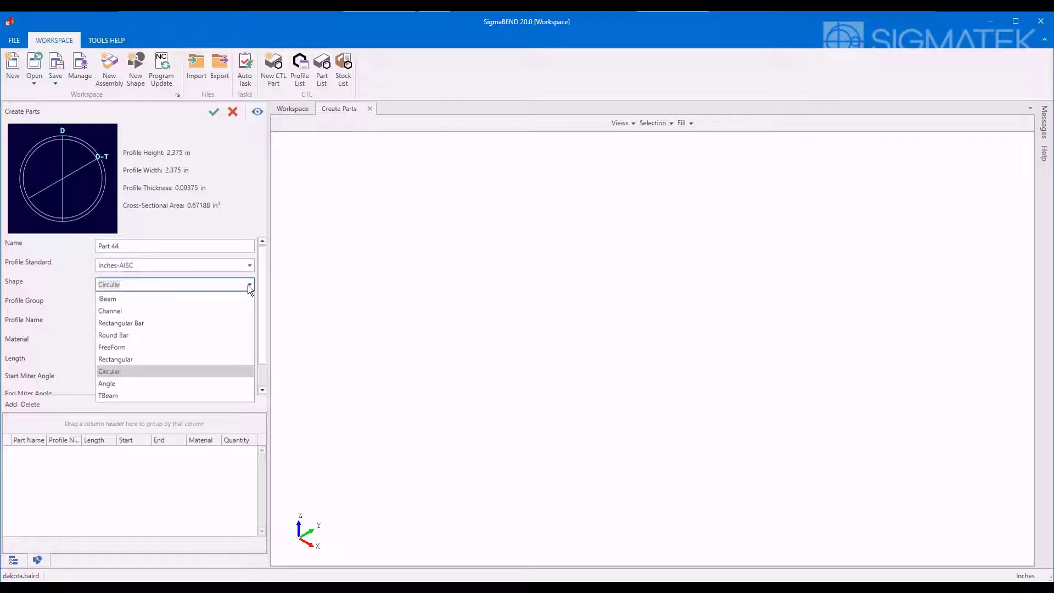
click(109, 371)
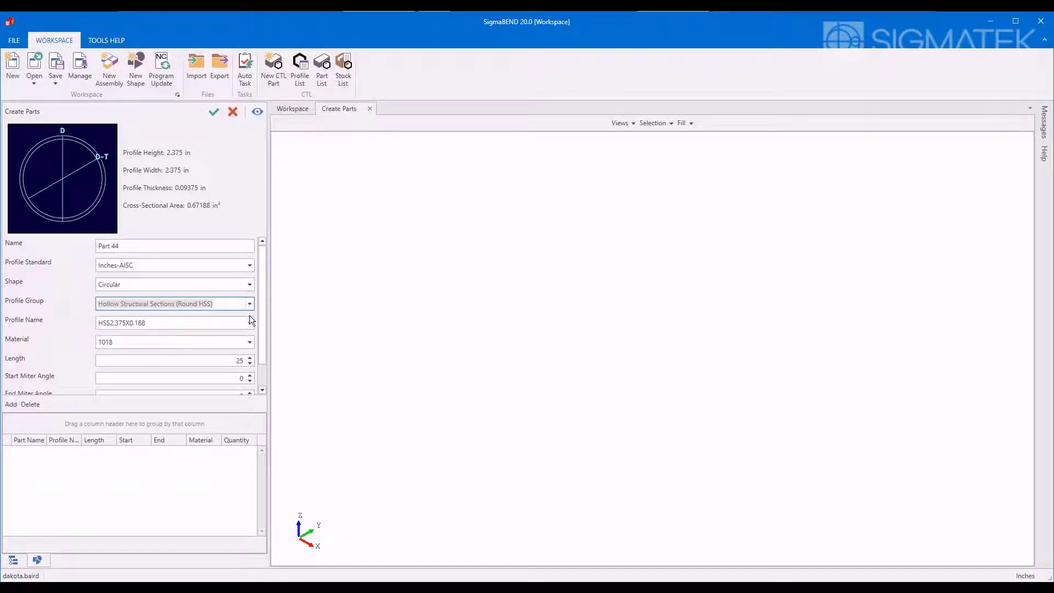
click(249, 322)
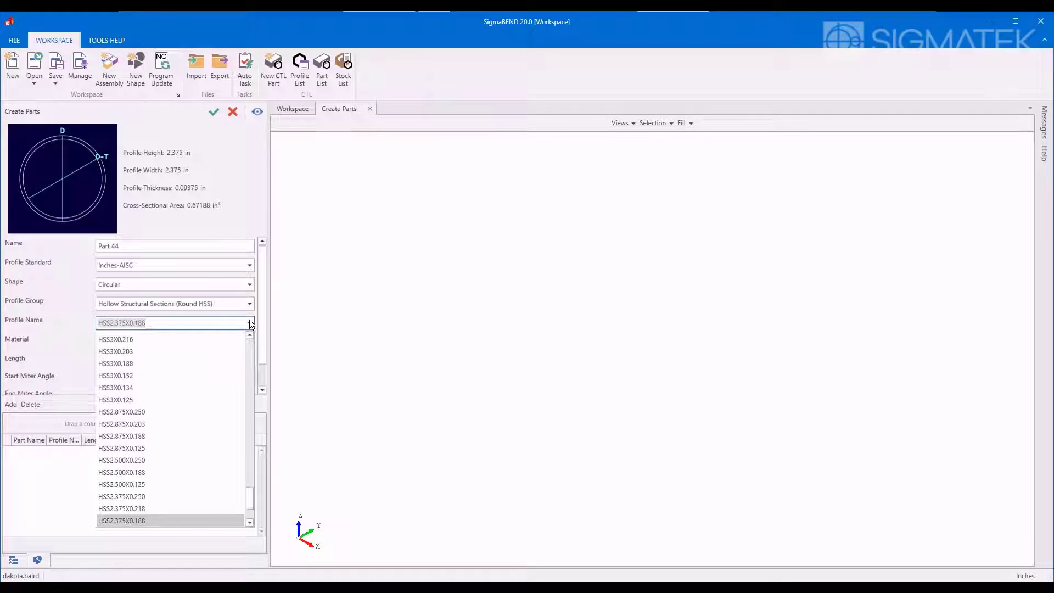
click(122, 520)
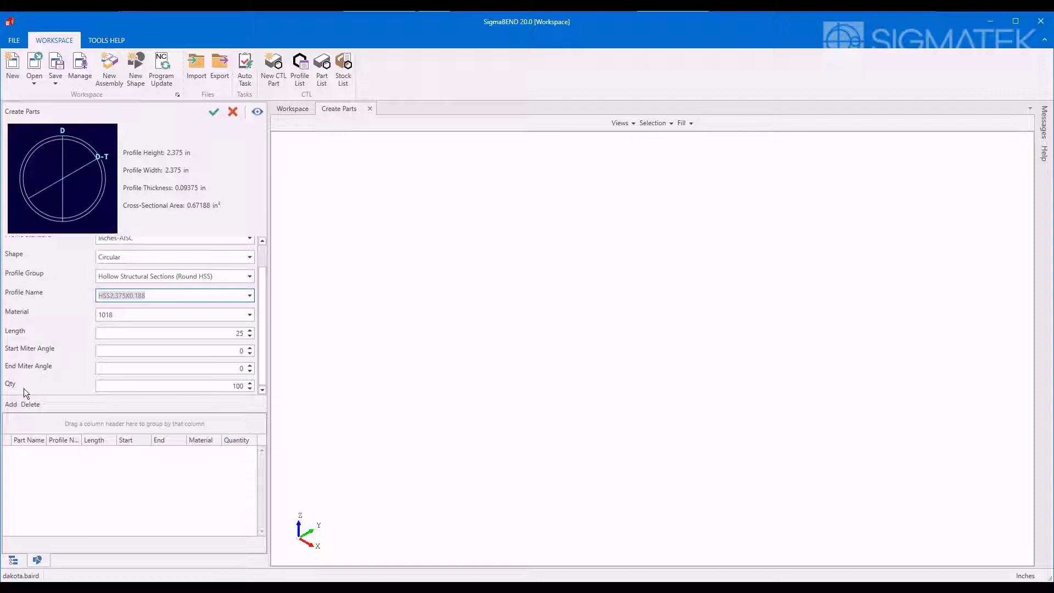
click(10, 404)
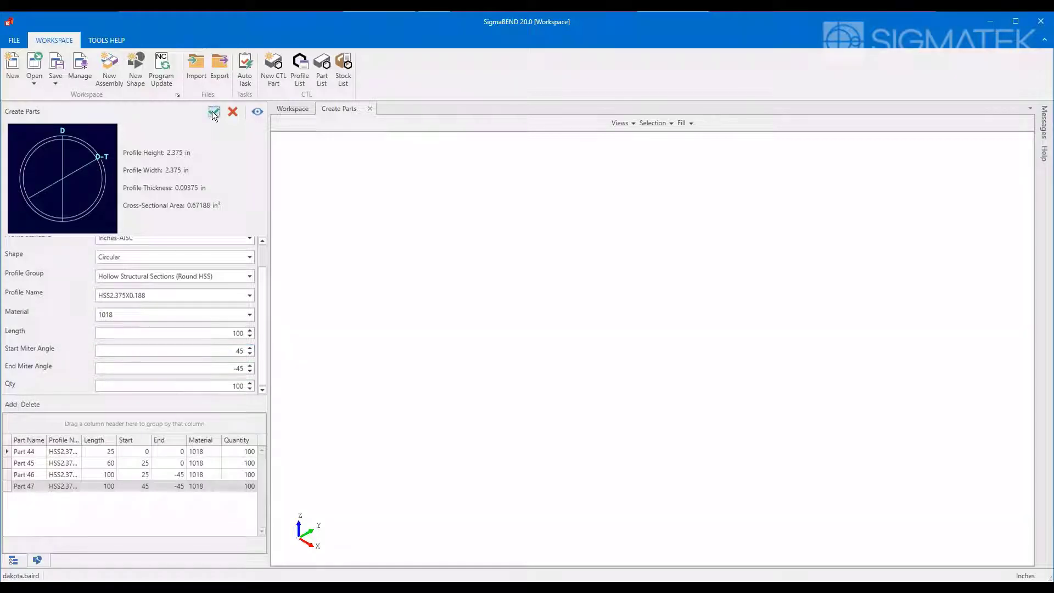
click(213, 111)
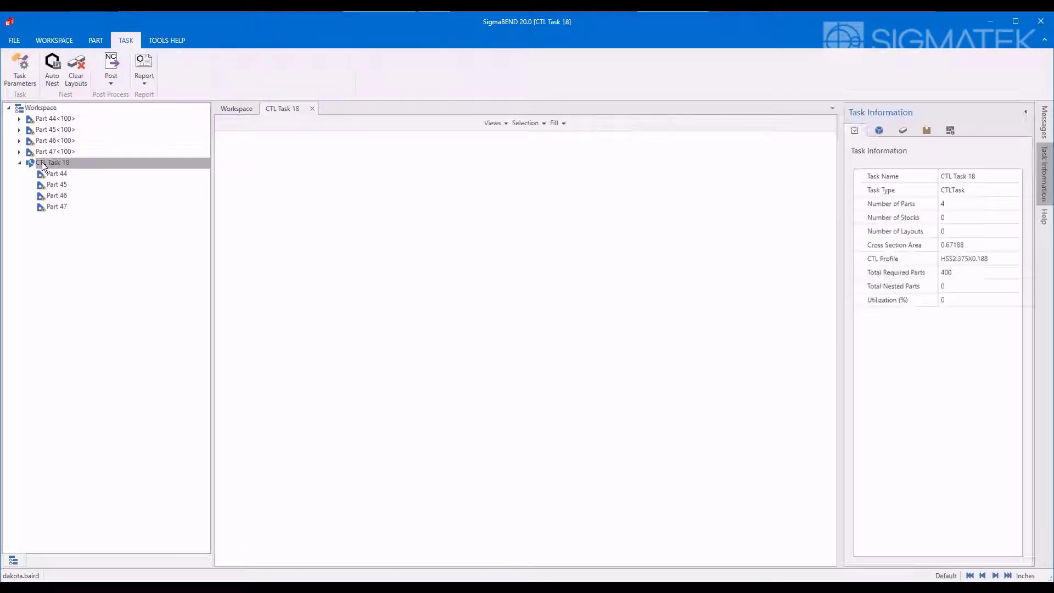
Step: Switch CTL Task 18 to the Miter machine and review its part and stock lists
click(57, 162)
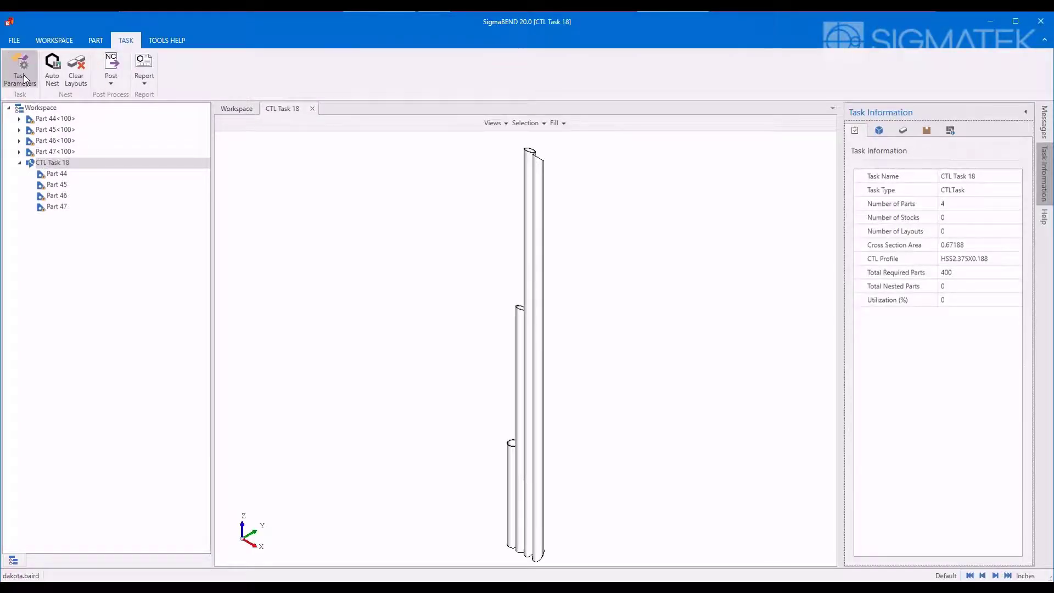
click(20, 67)
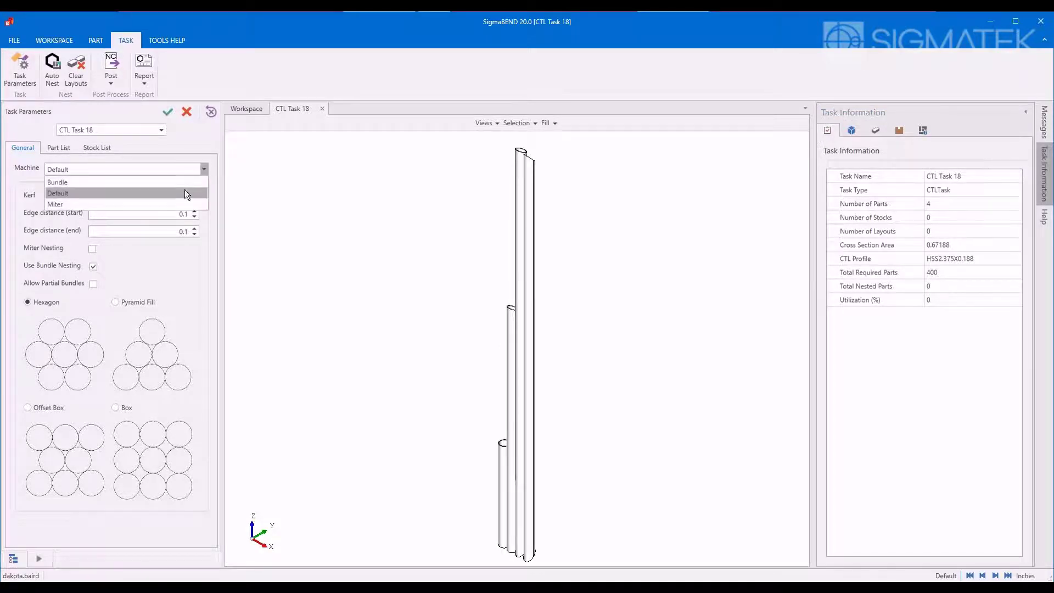
click(55, 203)
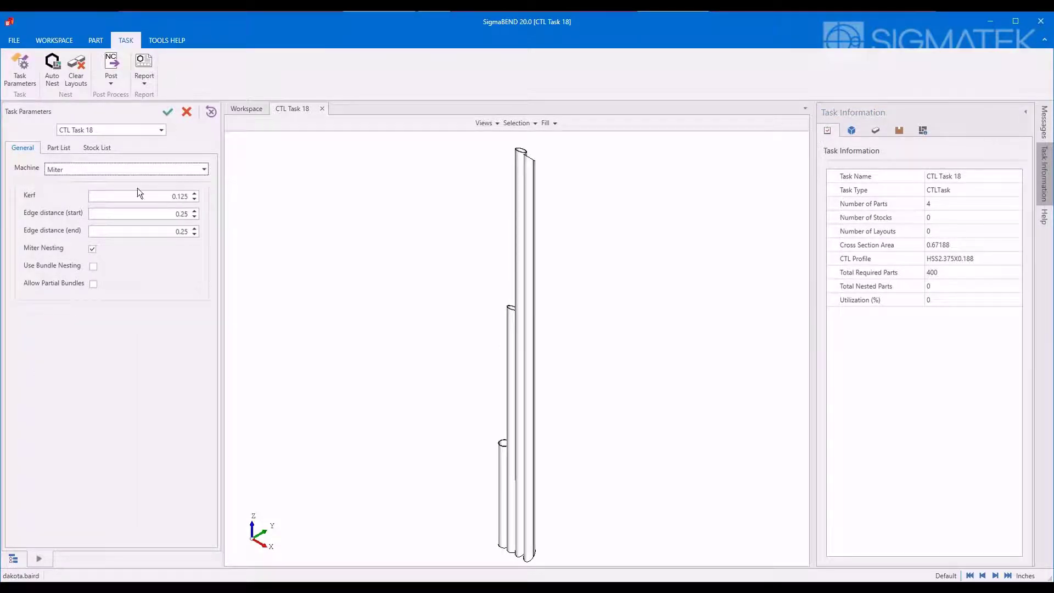
click(58, 147)
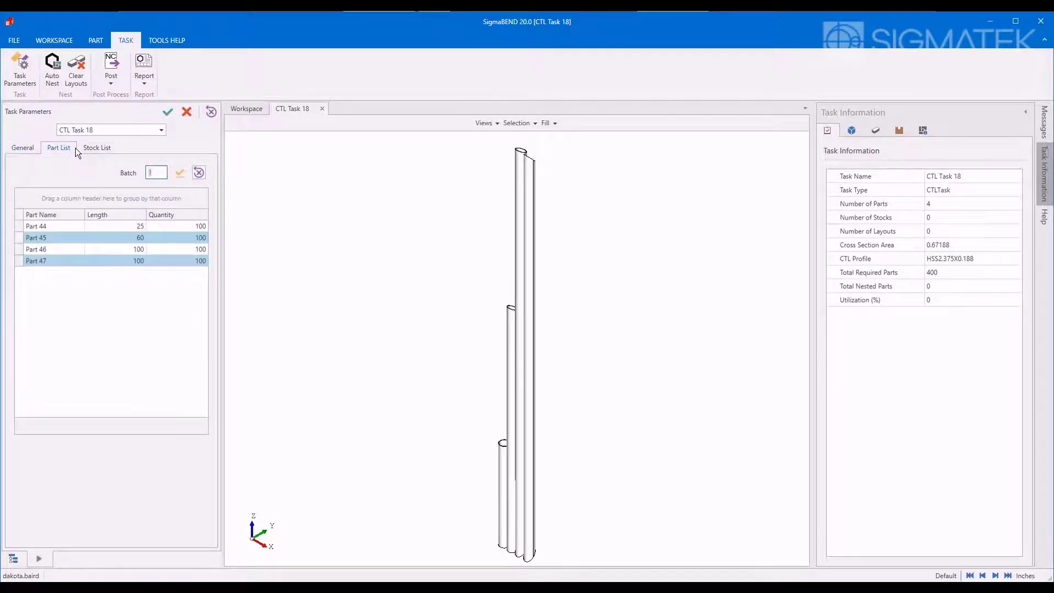
click(97, 147)
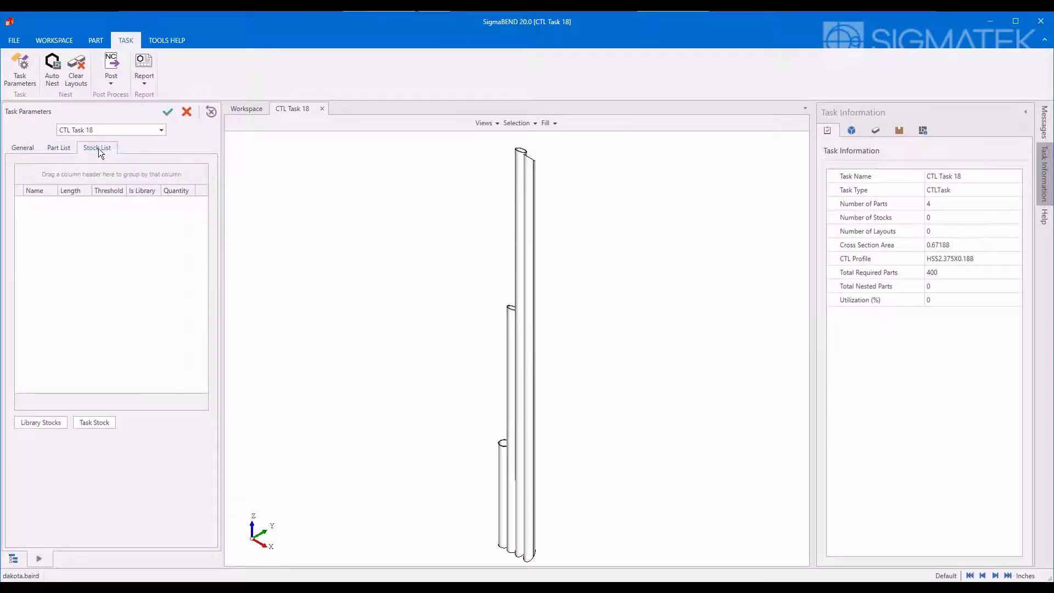
click(93, 422)
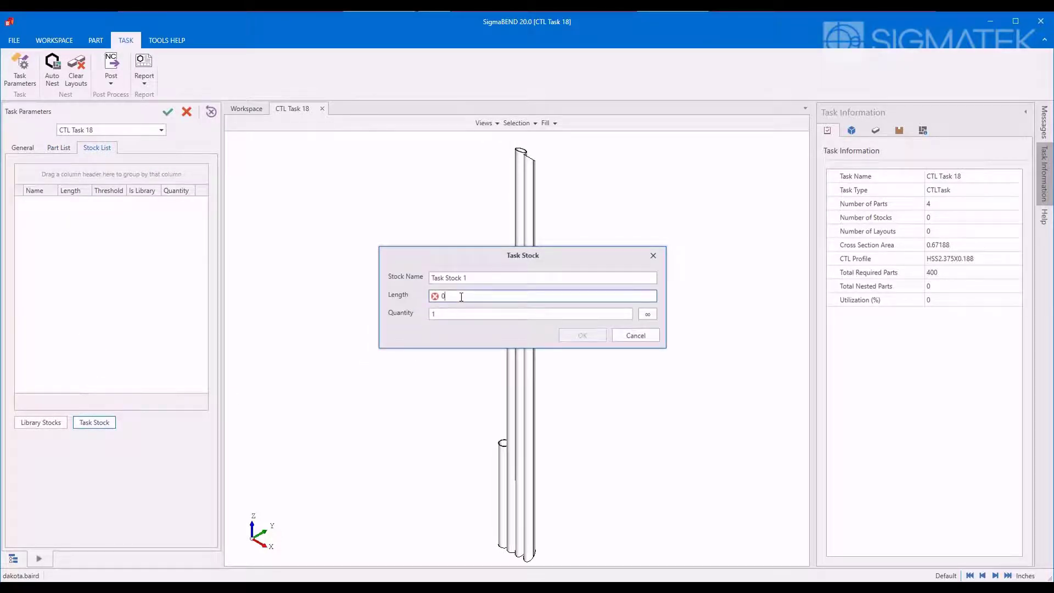
Step: Add a 300-inch infinite task stock, apply the parameters, and nest the task
text(300)
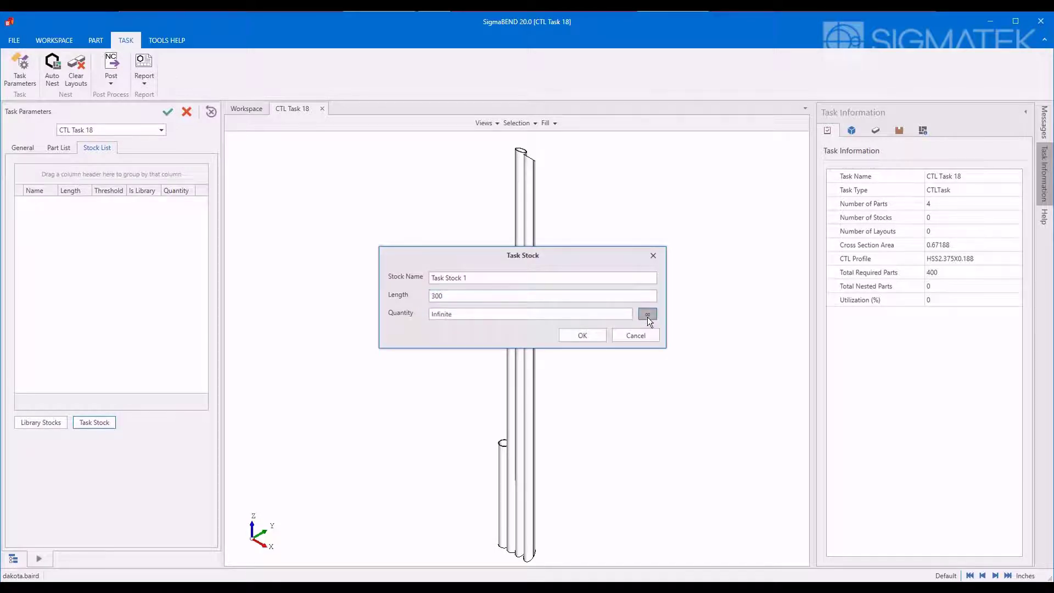
click(581, 335)
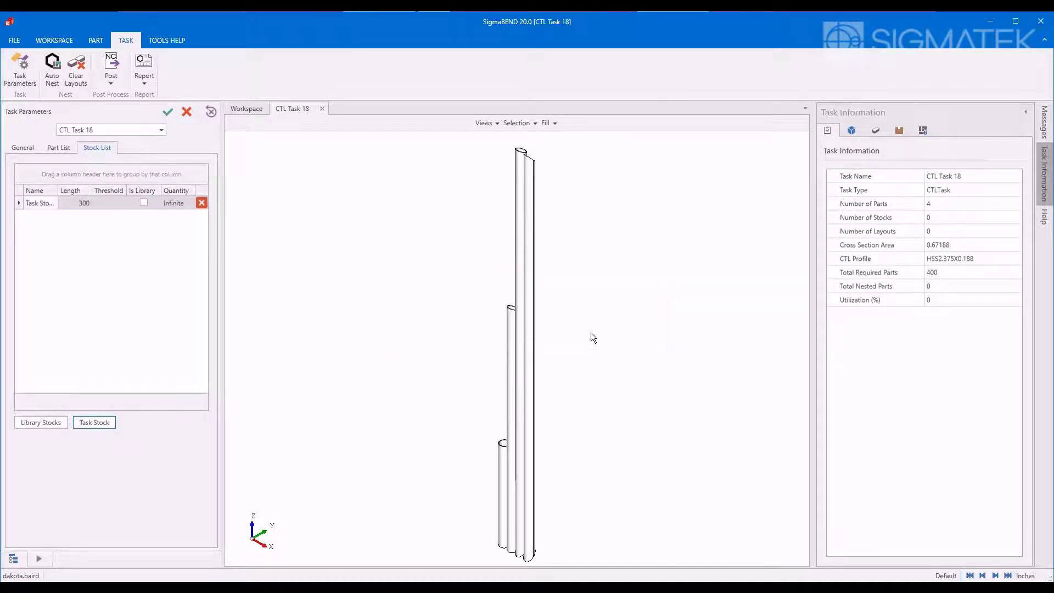
click(167, 112)
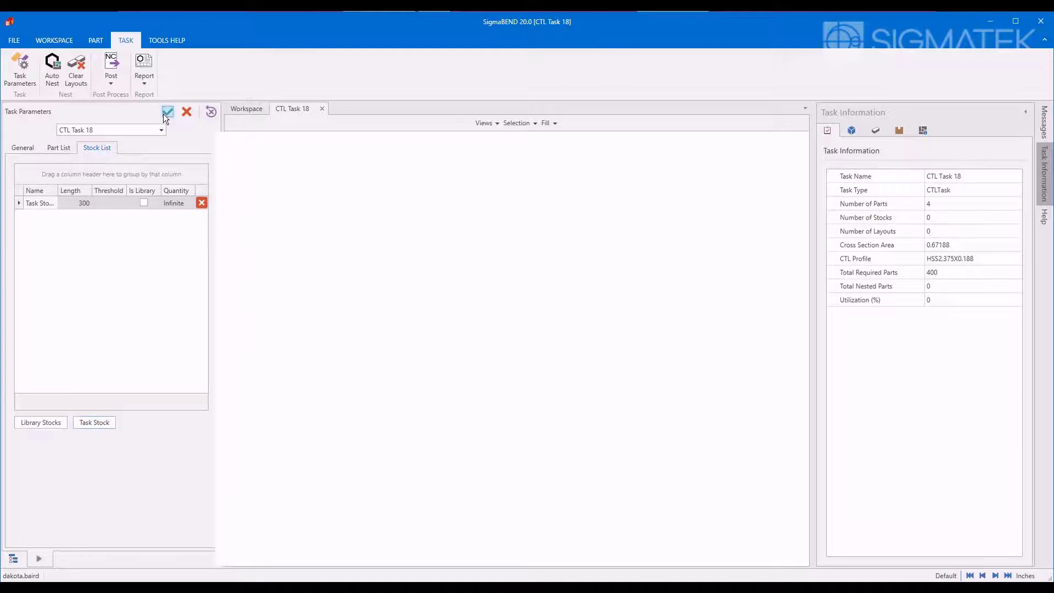
click(167, 112)
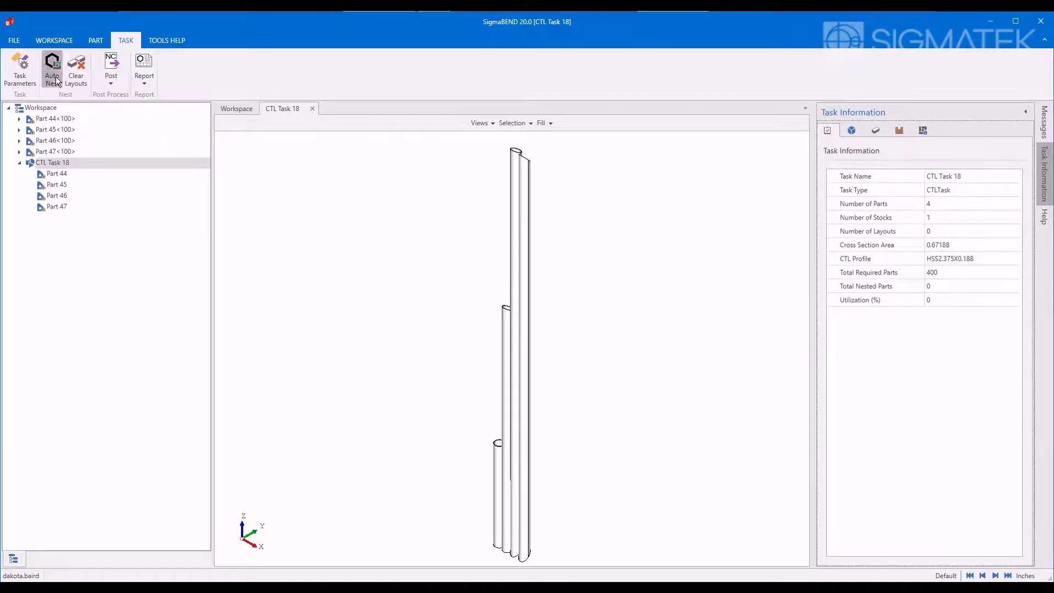
click(52, 67)
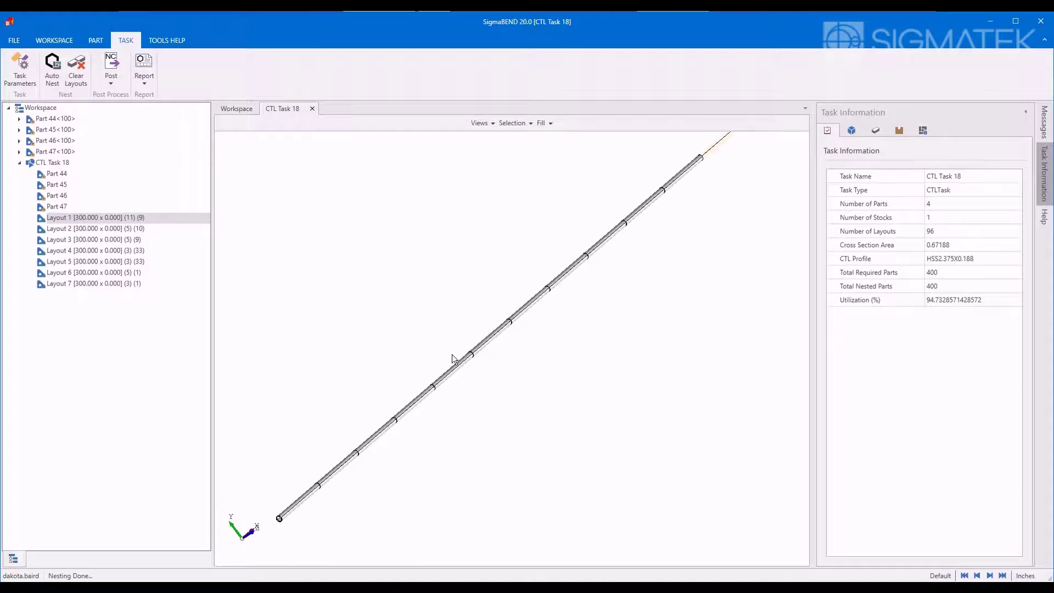
Step: Inspect CTL Task 18's nested Layouts 2, 4 and 5
click(94, 228)
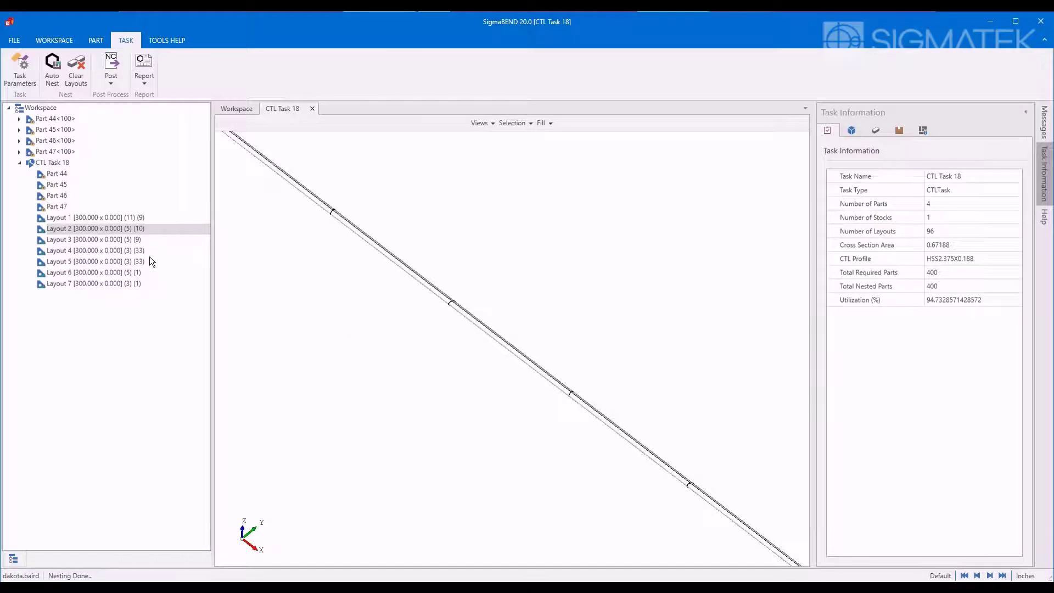
click(96, 250)
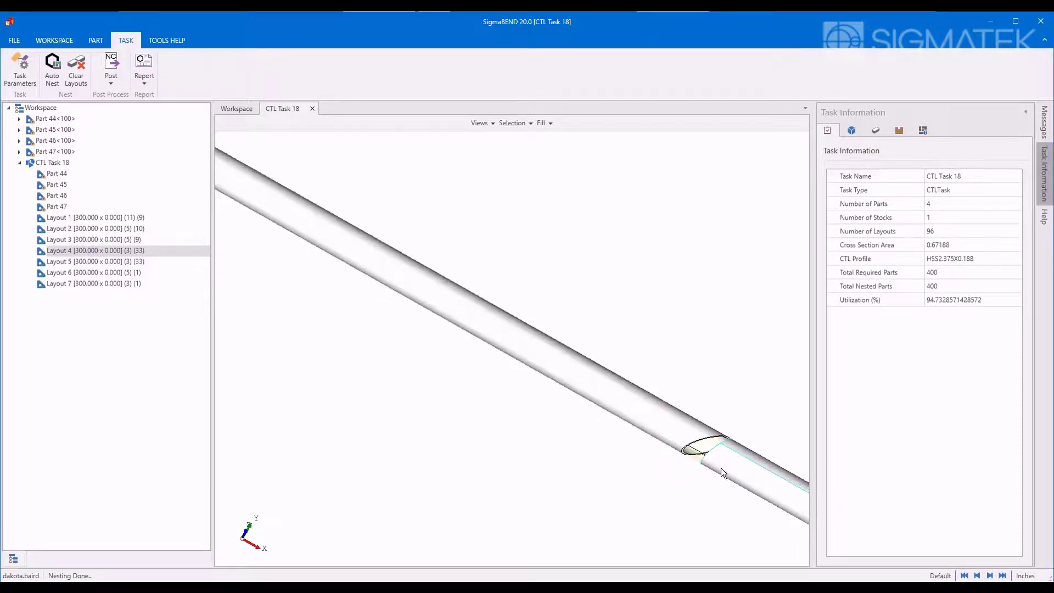
click(93, 260)
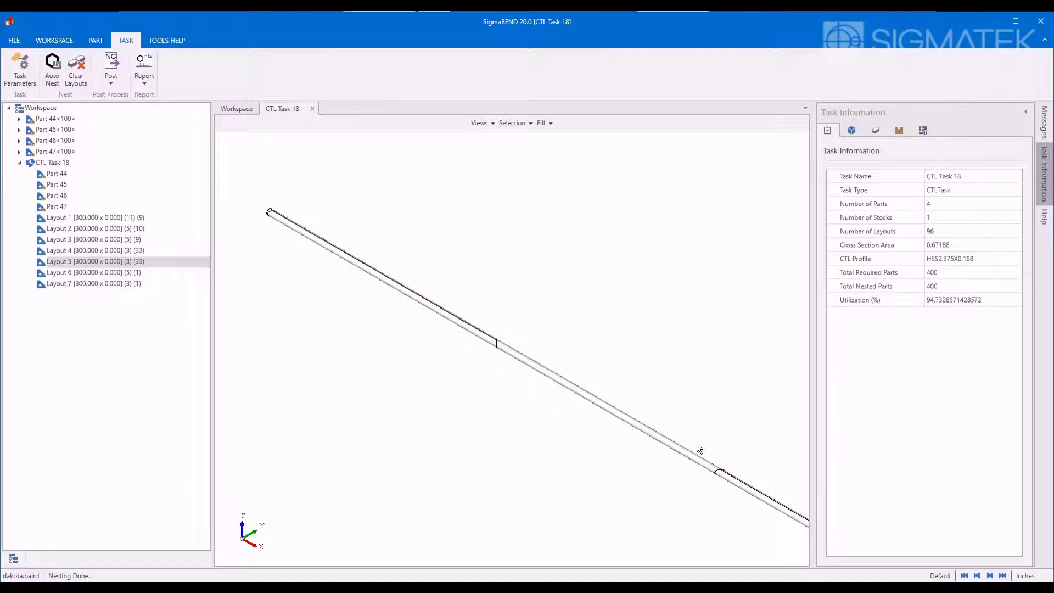
click(144, 67)
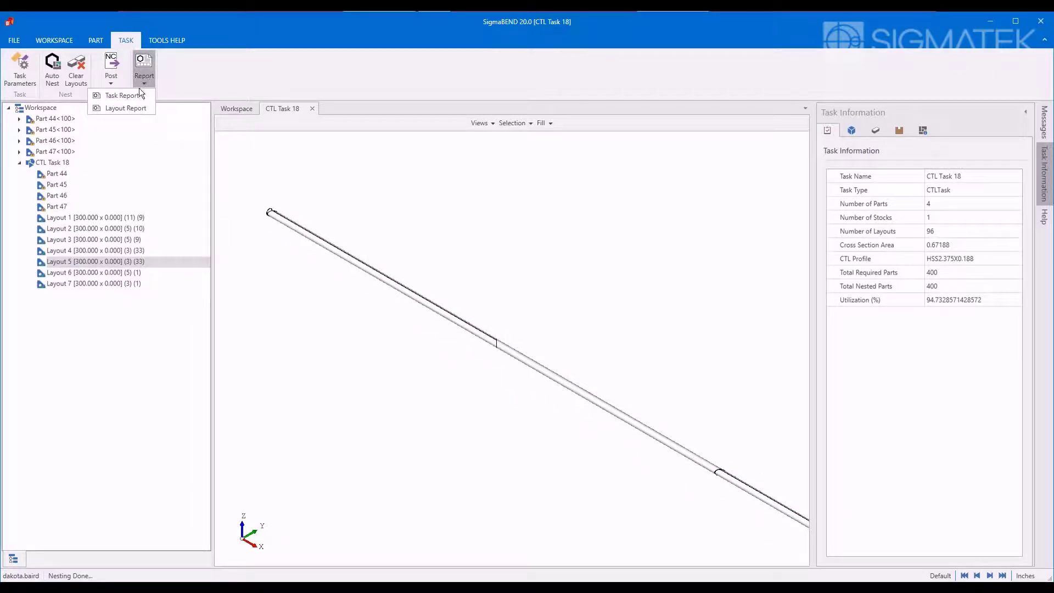
Step: Preview the Task Report of CTL Task 18's layouts, then close the preview
click(122, 95)
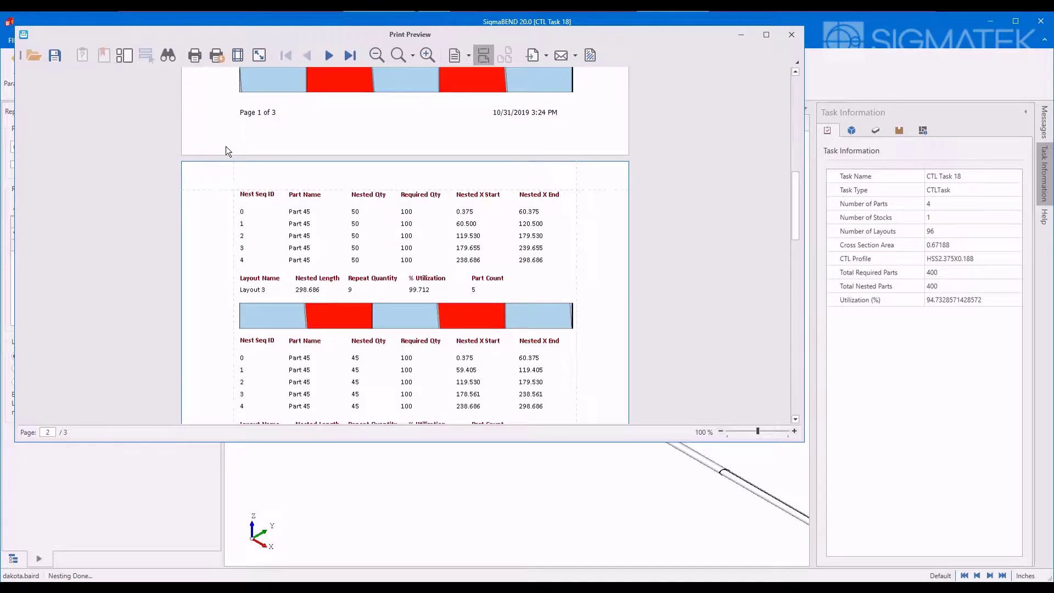
click(349, 55)
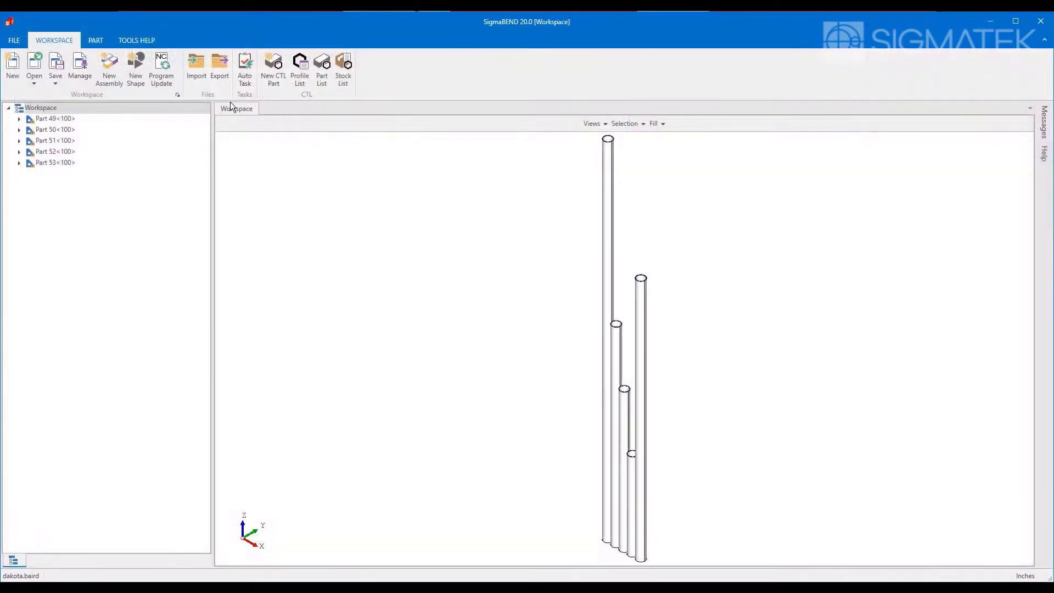
Step: Create CTL Task 19 from Parts 49–53, using the Bundle machine and batch 2
click(273, 70)
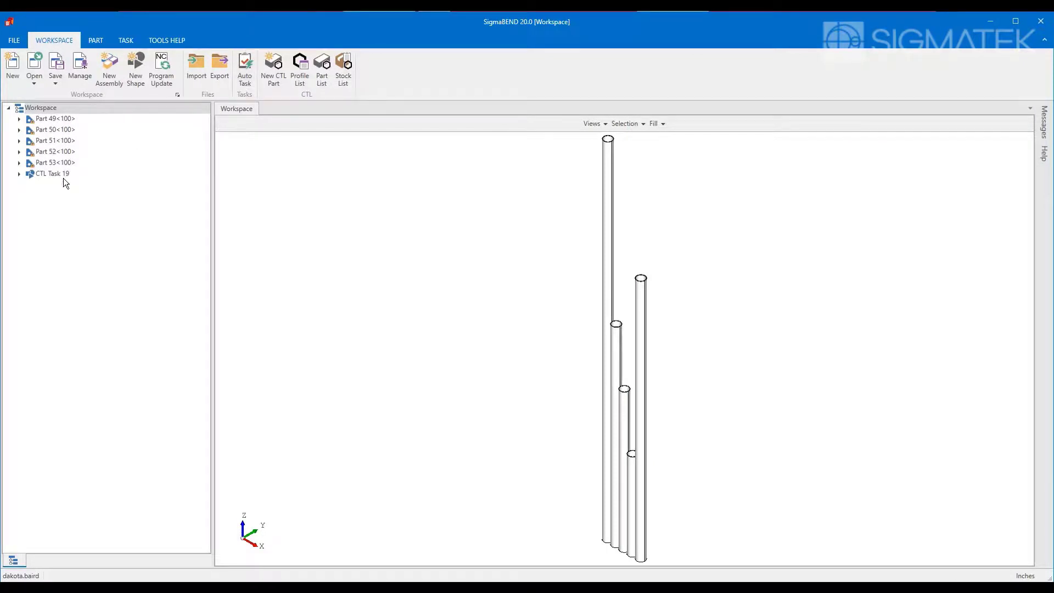
double_click(53, 173)
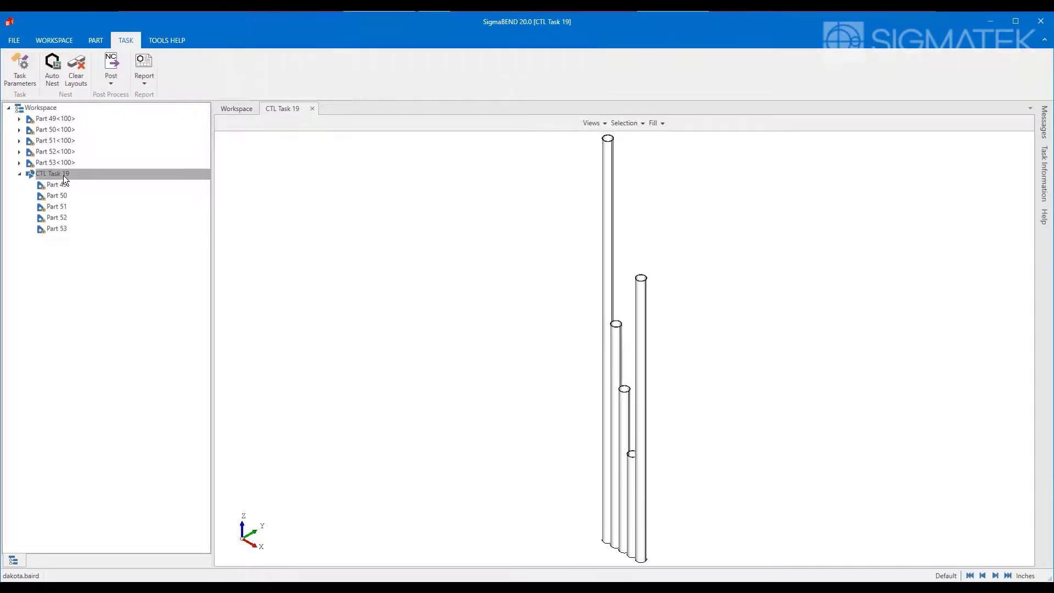
click(21, 67)
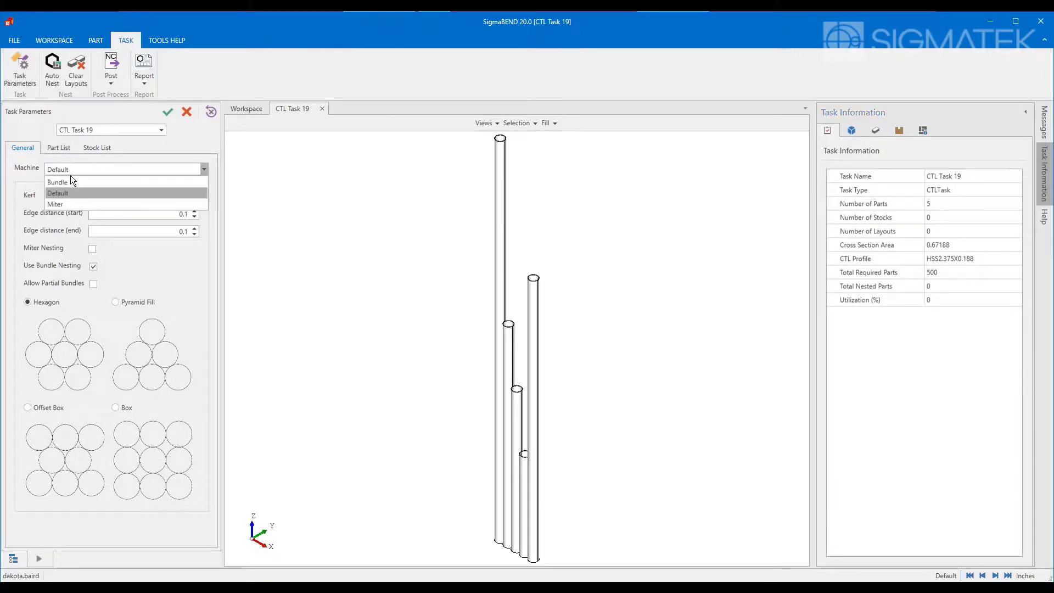
click(57, 181)
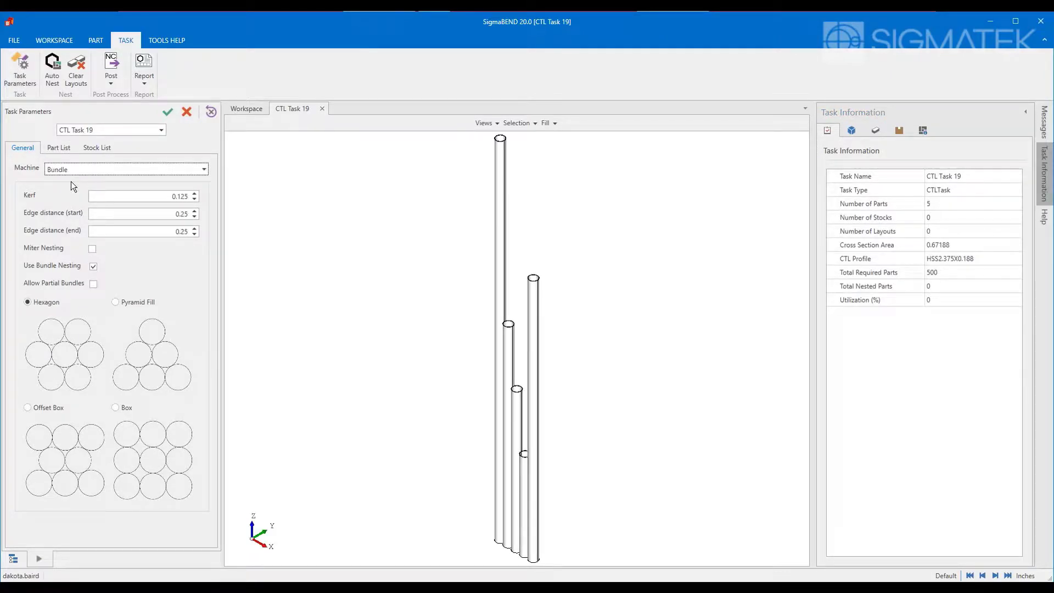
click(58, 148)
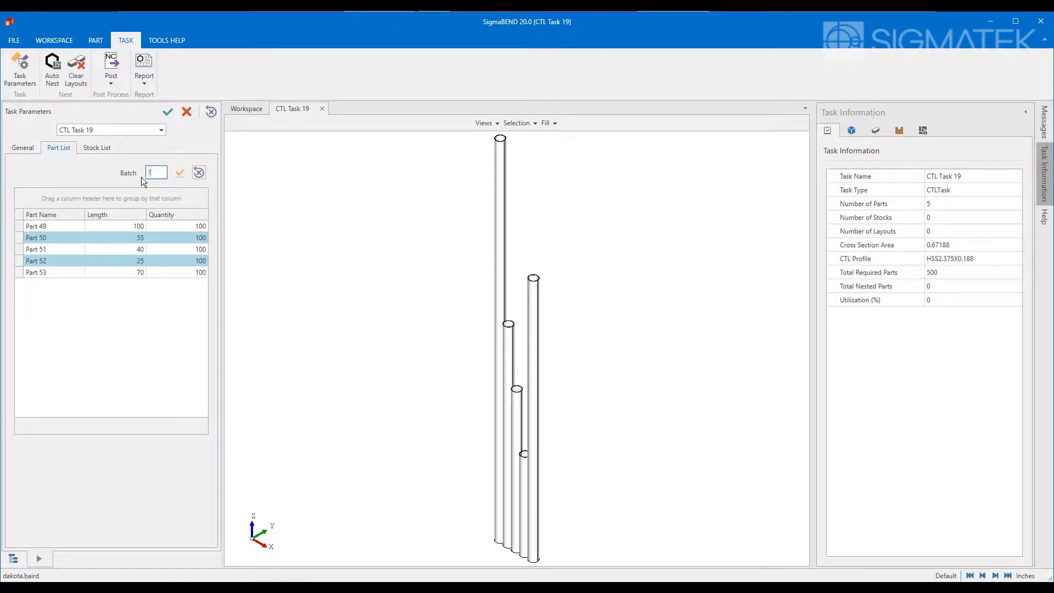
text(2)
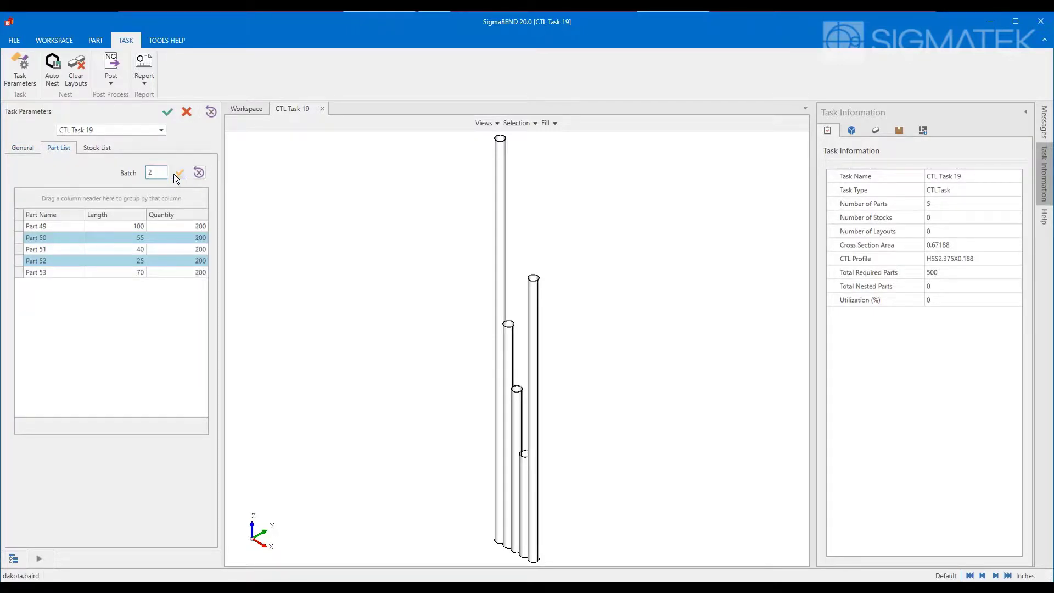
click(96, 147)
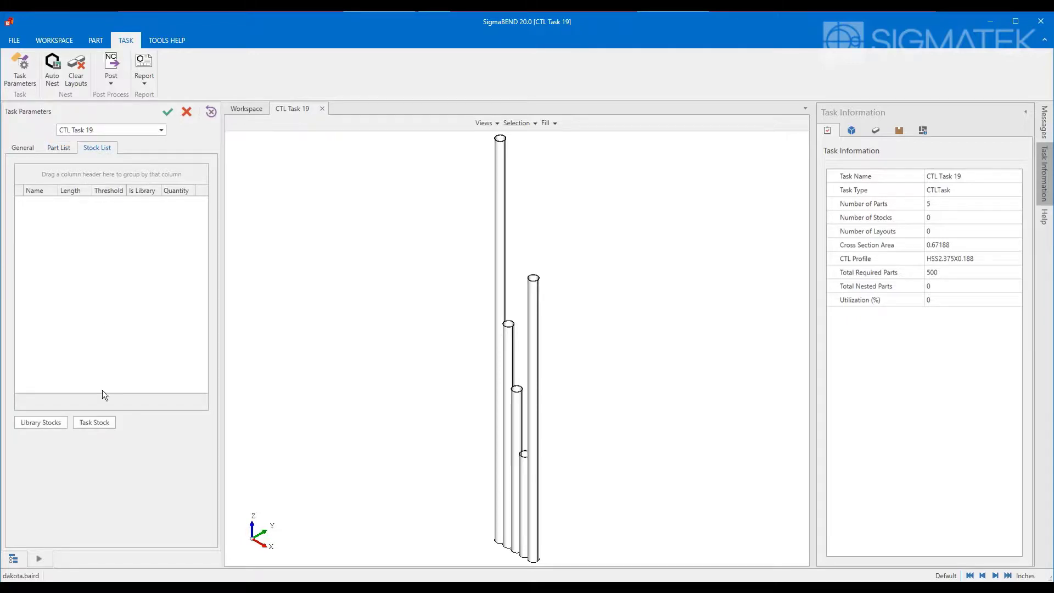
Step: Add a 300-inch task stock with infinite quantity to CTL Task 19
click(94, 422)
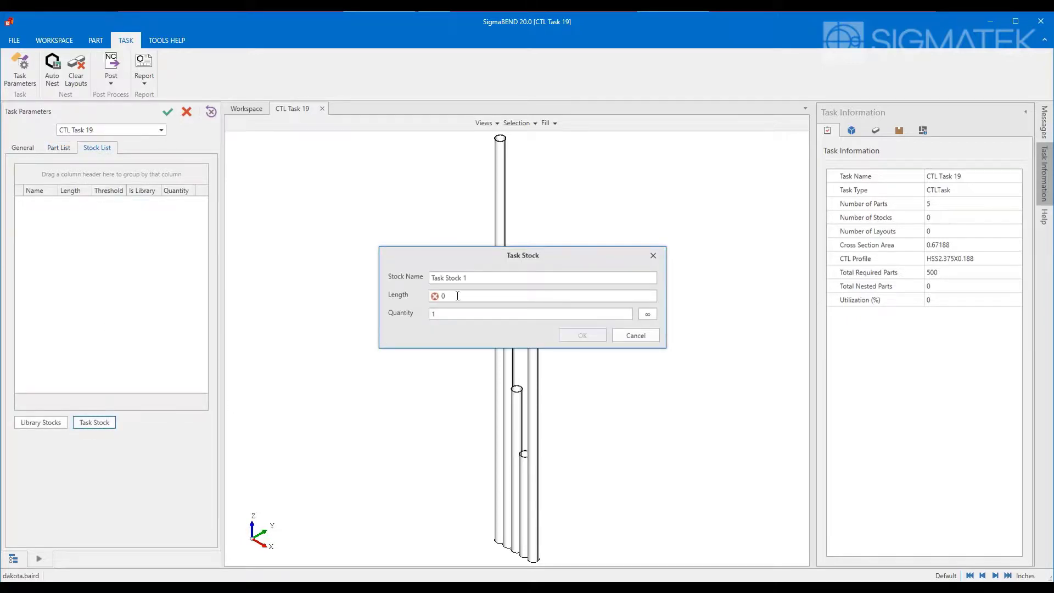
text(3)
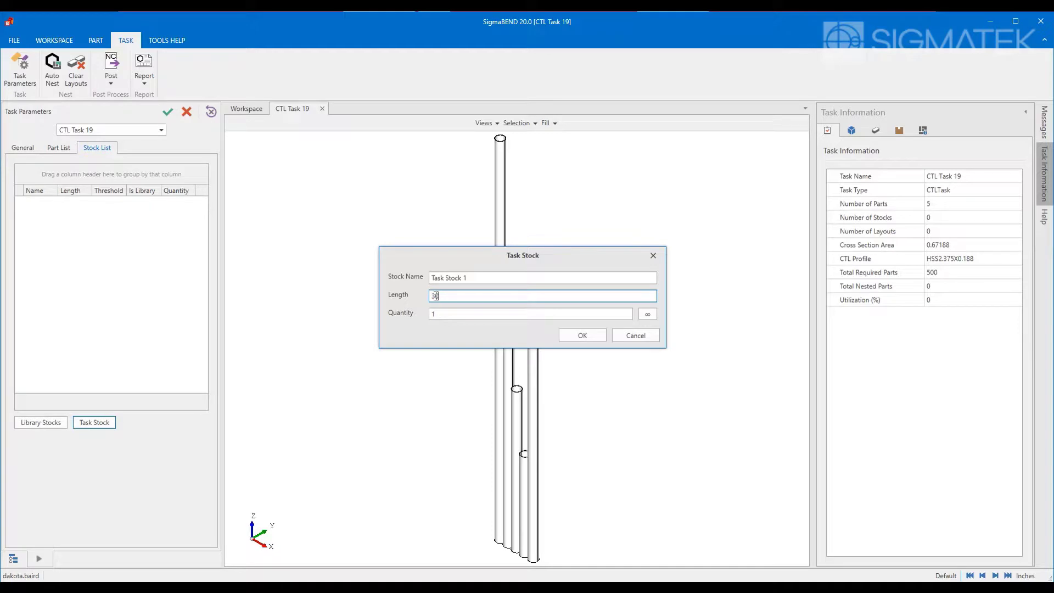
click(646, 313)
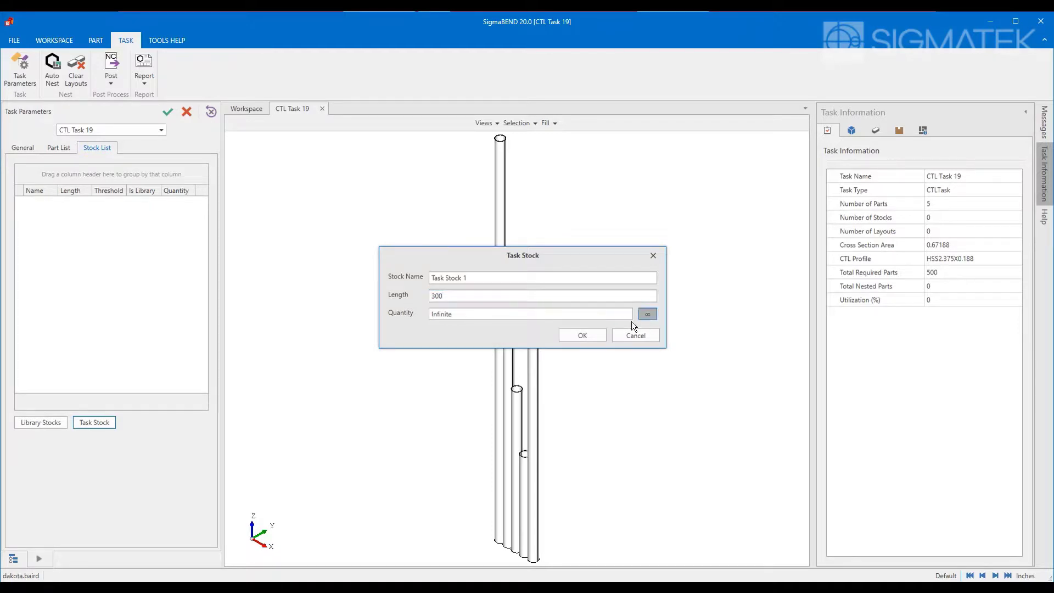
click(581, 334)
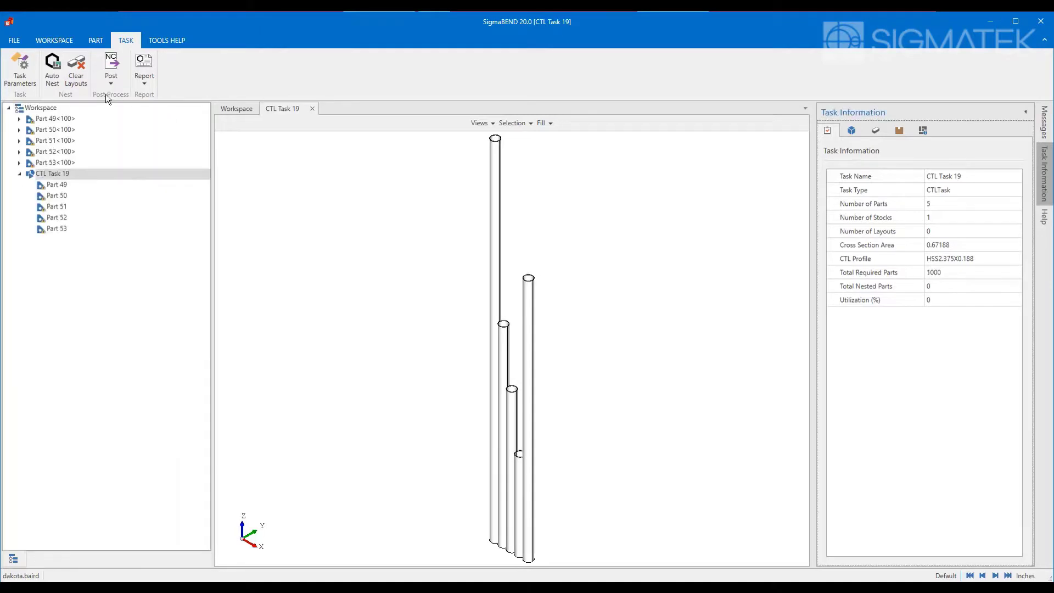
Step: Auto-nest CTL Task 19 into bundles and view Bundle 2
click(52, 67)
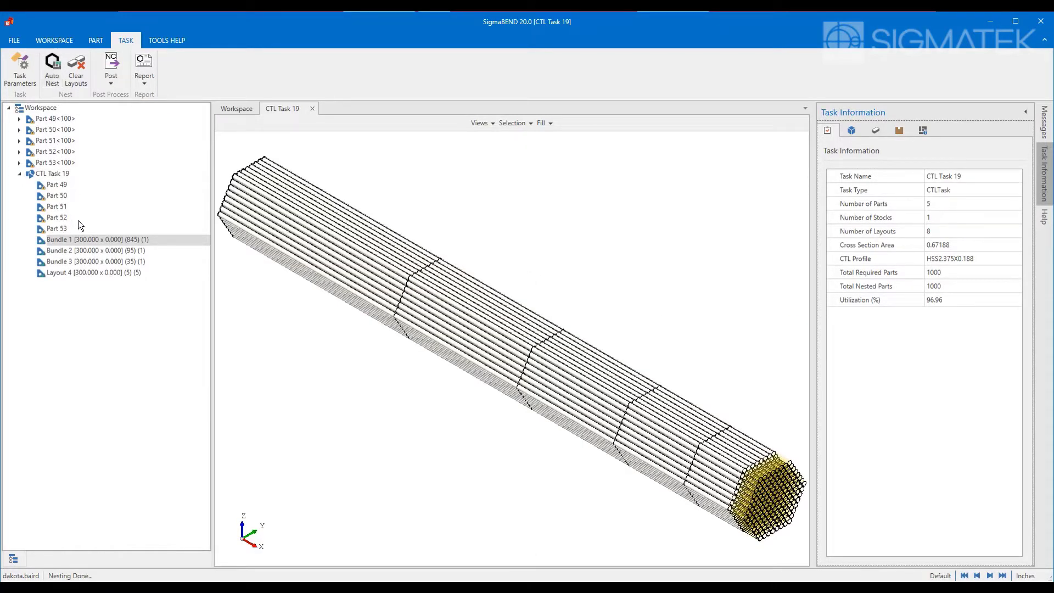
click(96, 250)
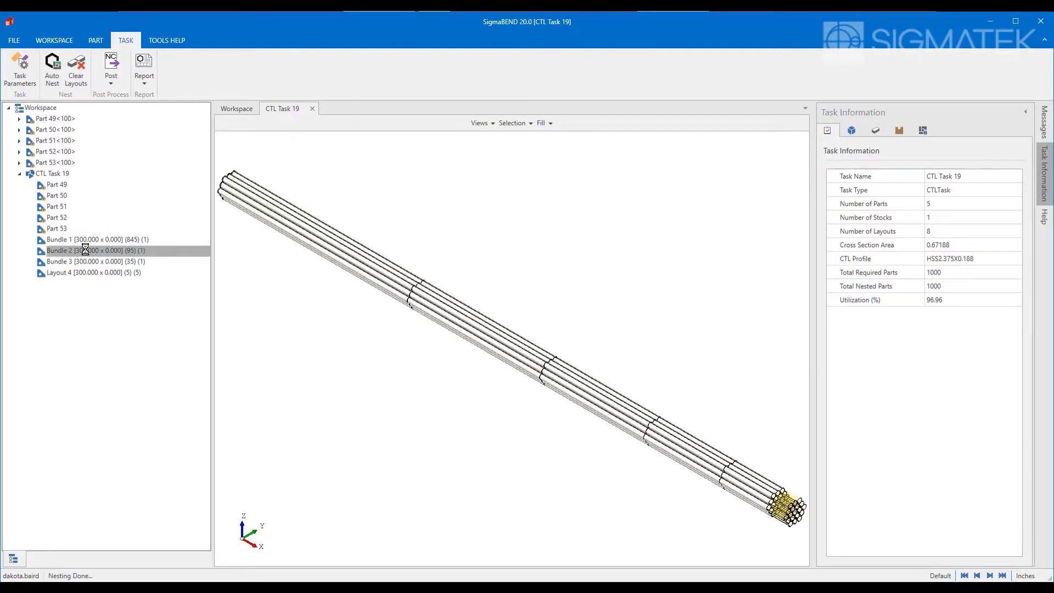